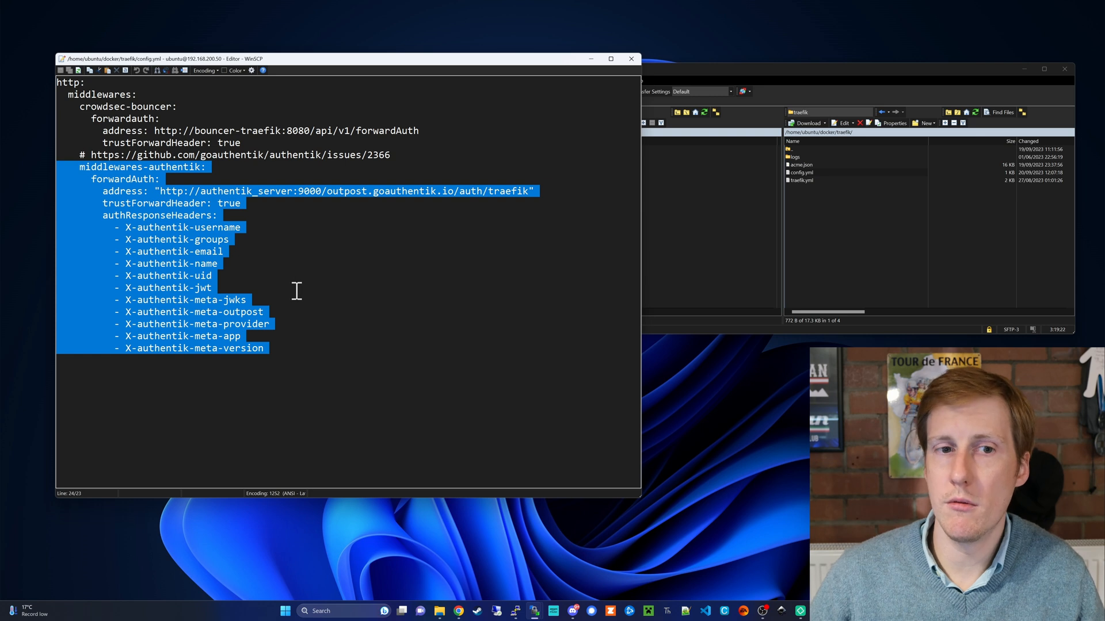
- Add the middlewares-authentik forwardAuth block with authentik response headers to config.yml
double_click(246, 191)
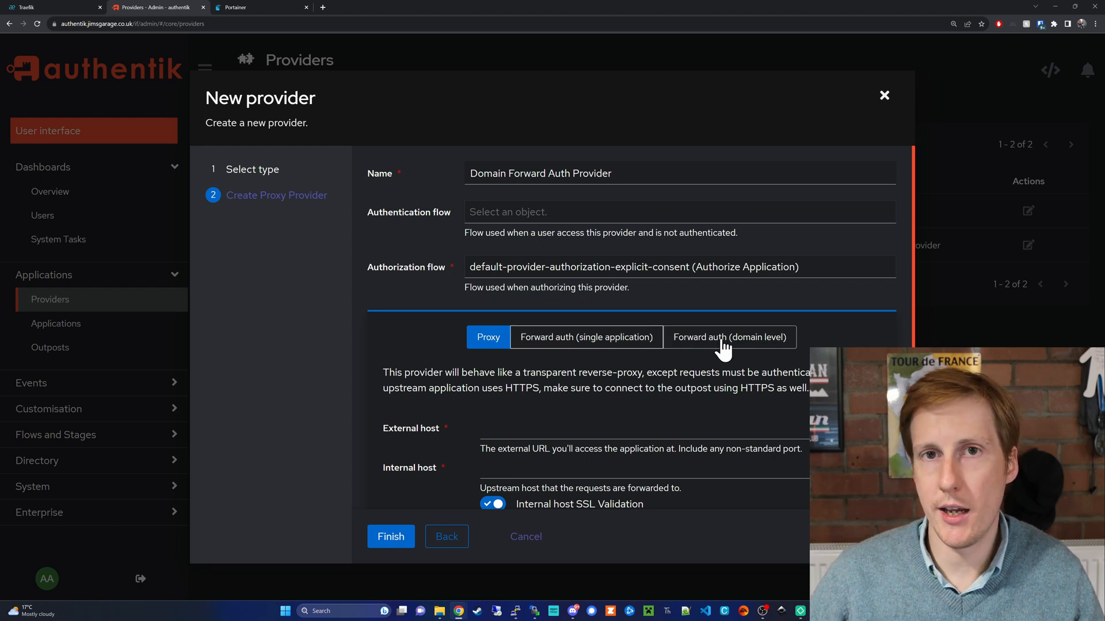
- Switch the provider to Forward auth (domain level) and scroll to its URL fields
click(729, 337)
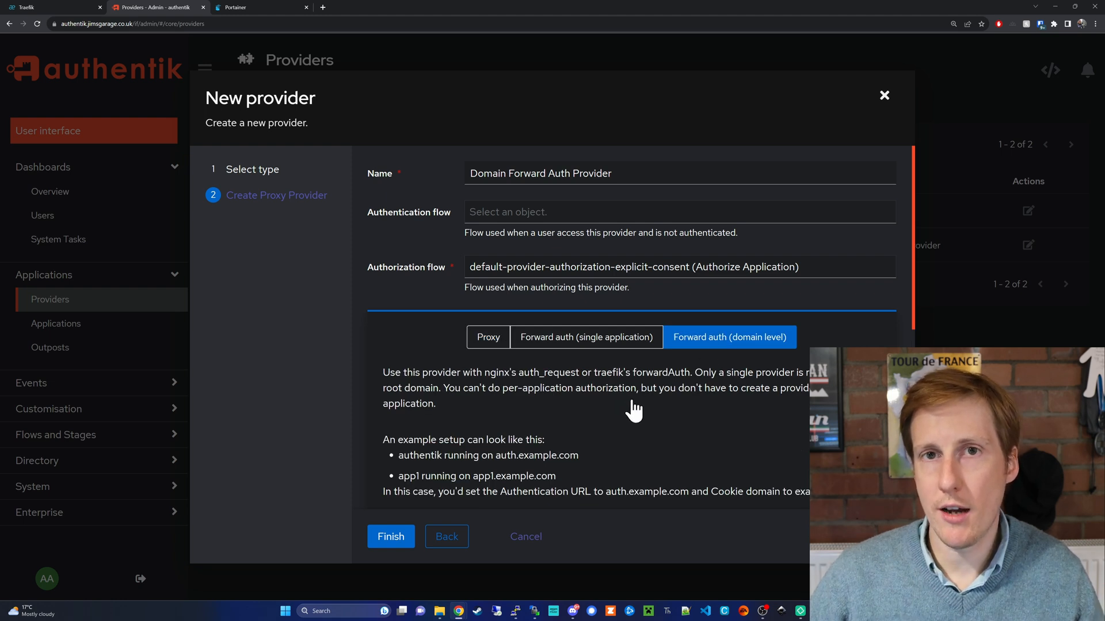
scroll(down, 3)
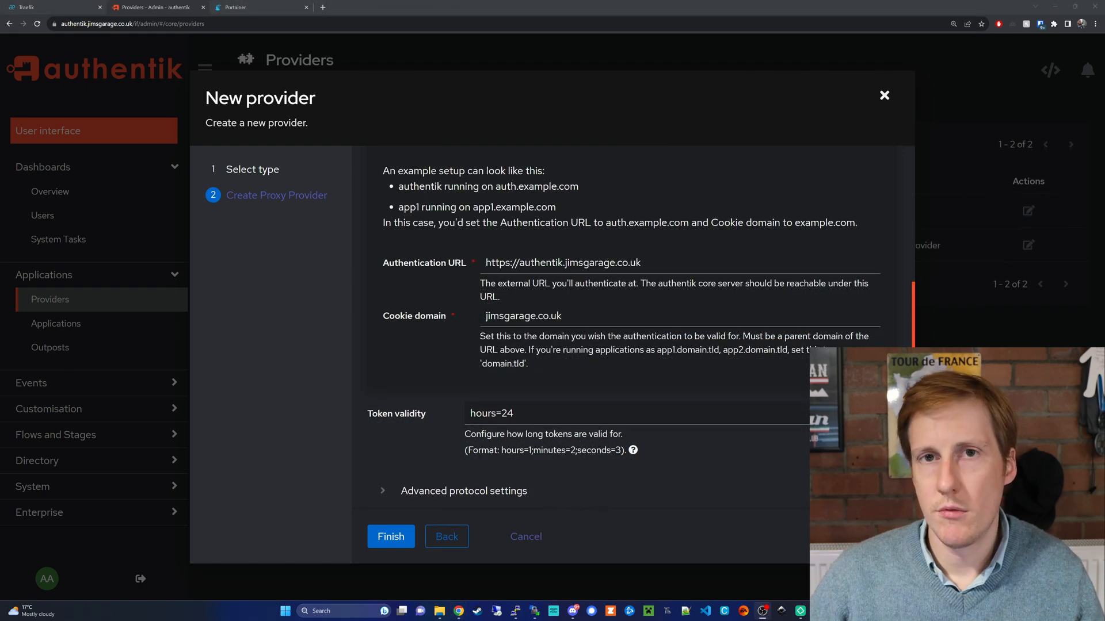
- Finish creating Domain Forward Auth Provider and confirm it appears in the providers list
click(390, 536)
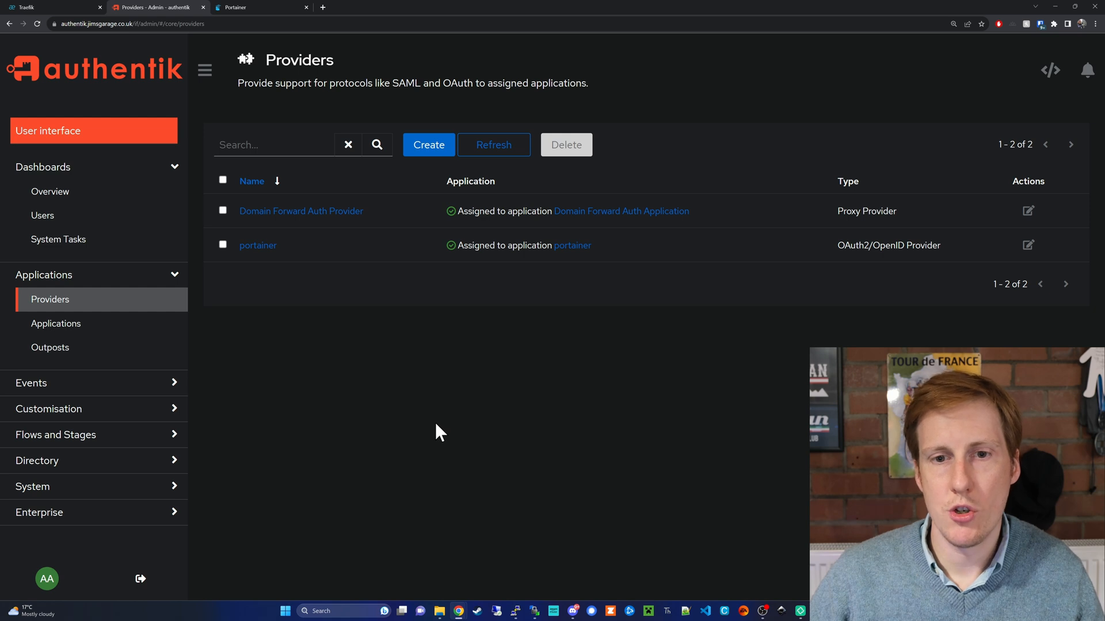
mouse_move(496, 218)
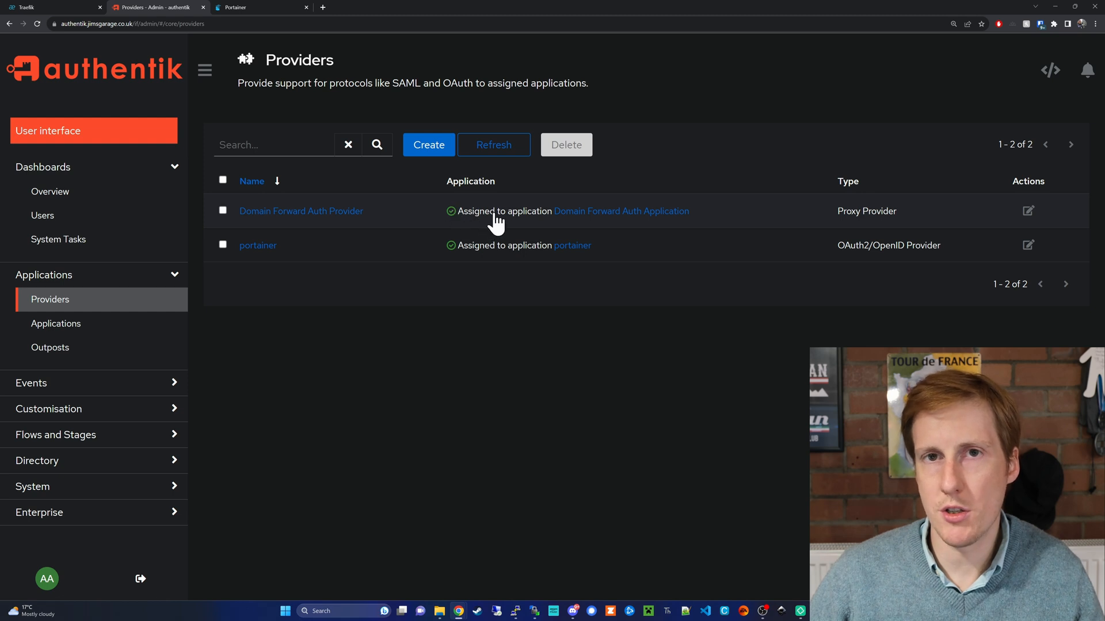
click(55, 323)
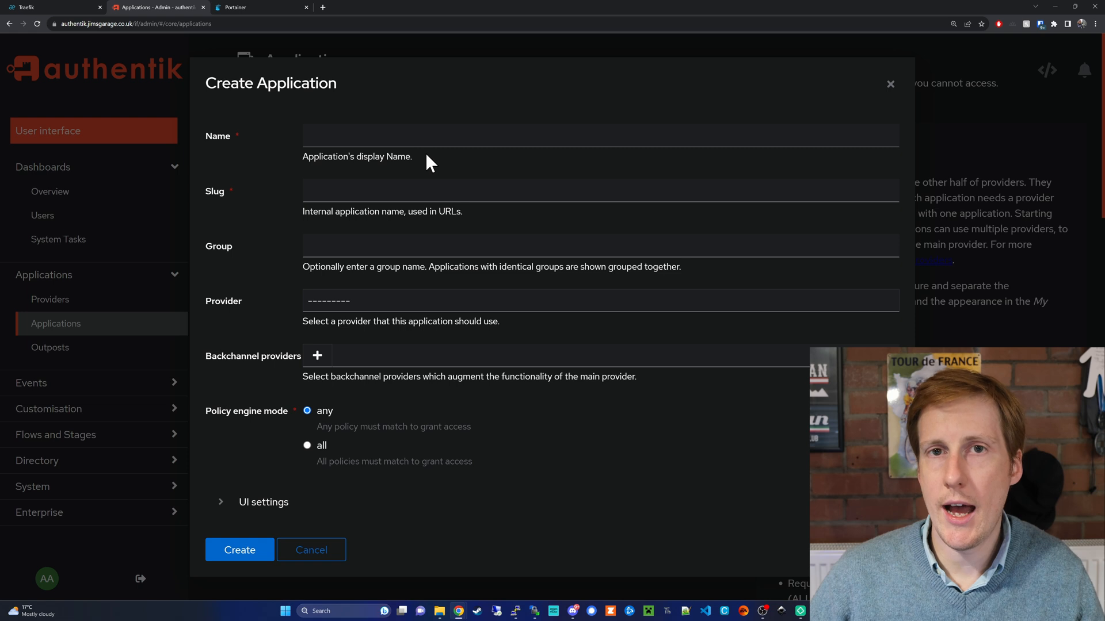
- Go to Applications > Applications to start a new application
click(50, 348)
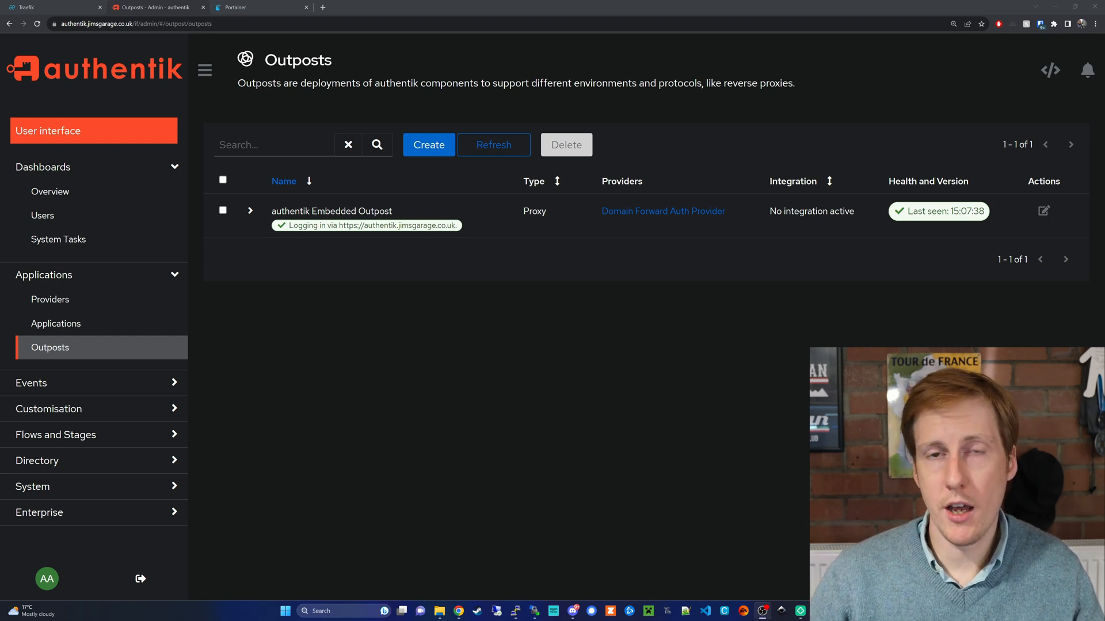
click(52, 7)
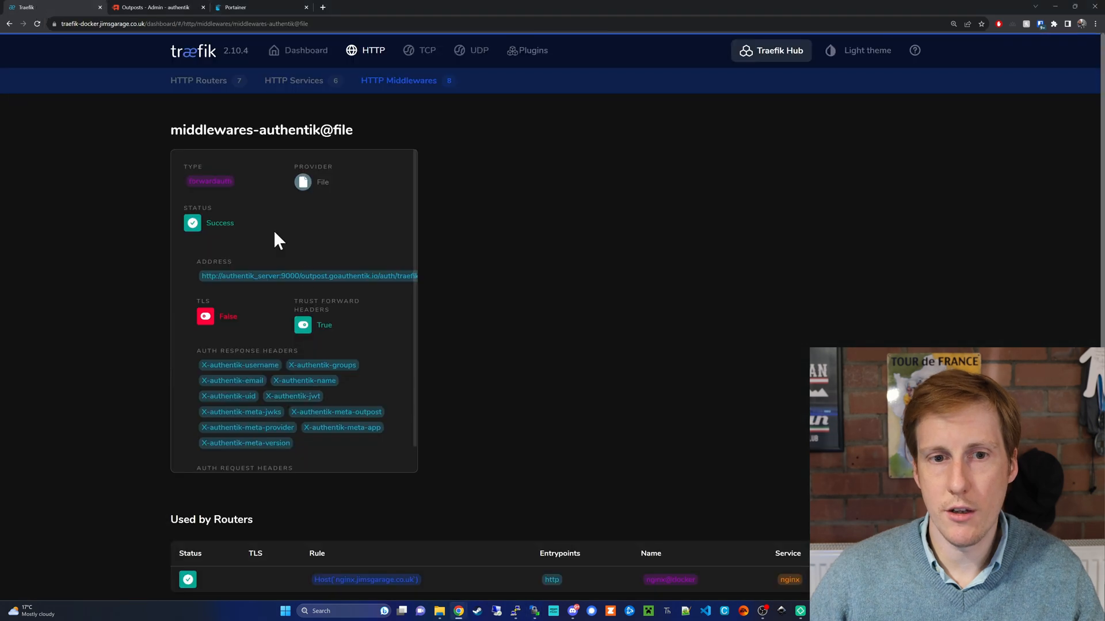
mouse_move(444, 304)
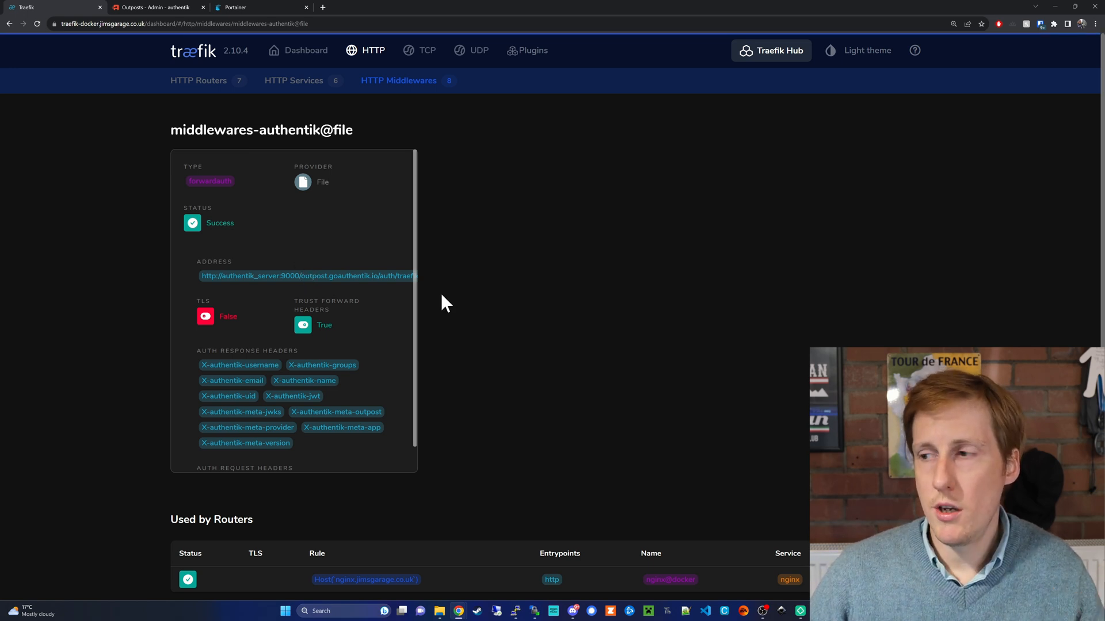